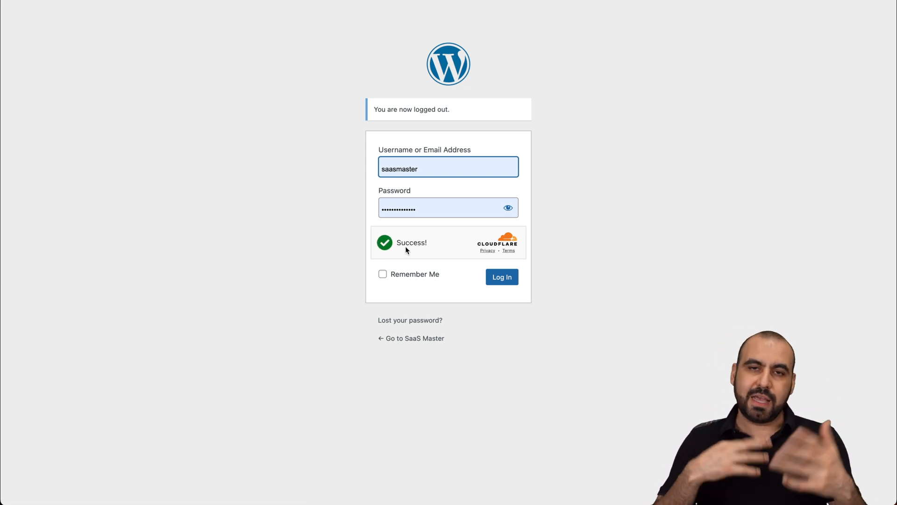
mouse_move(521, 80)
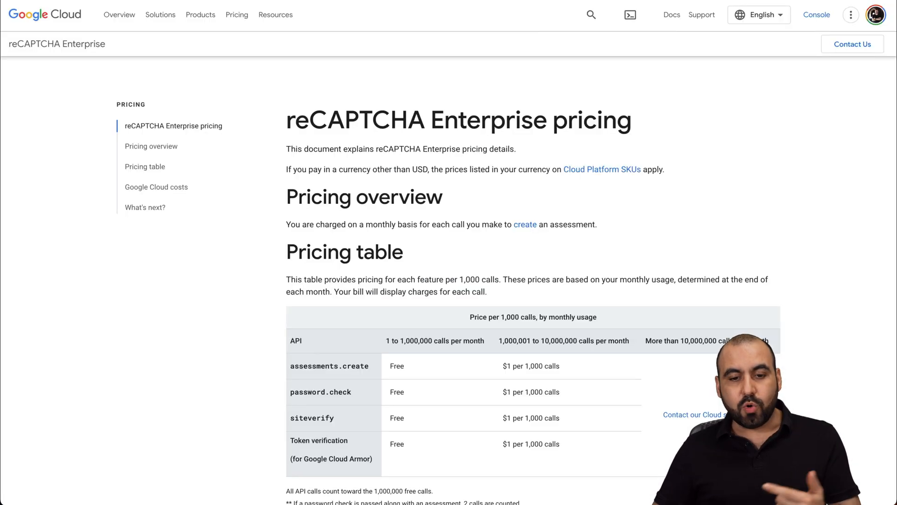
Step: Add the Hostinger Business web hosting plan to the cart
scroll("down", 3)
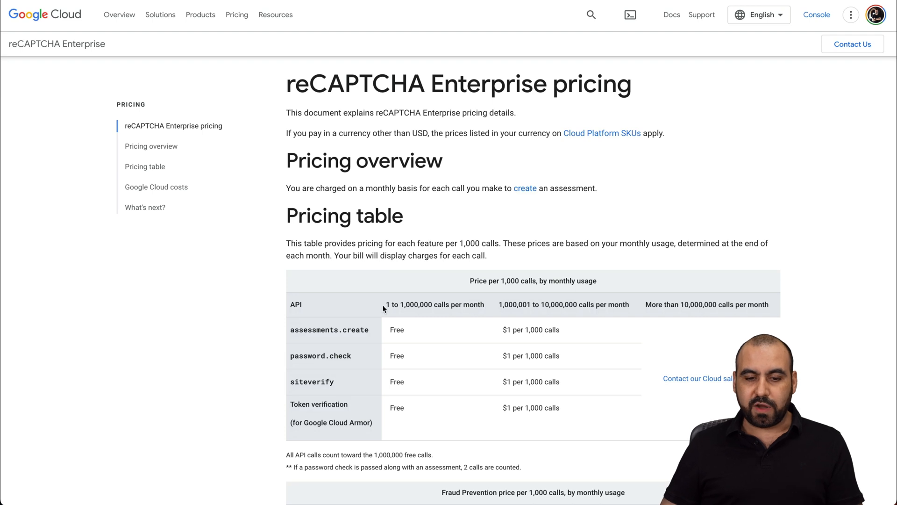
mouse_move(471, 322)
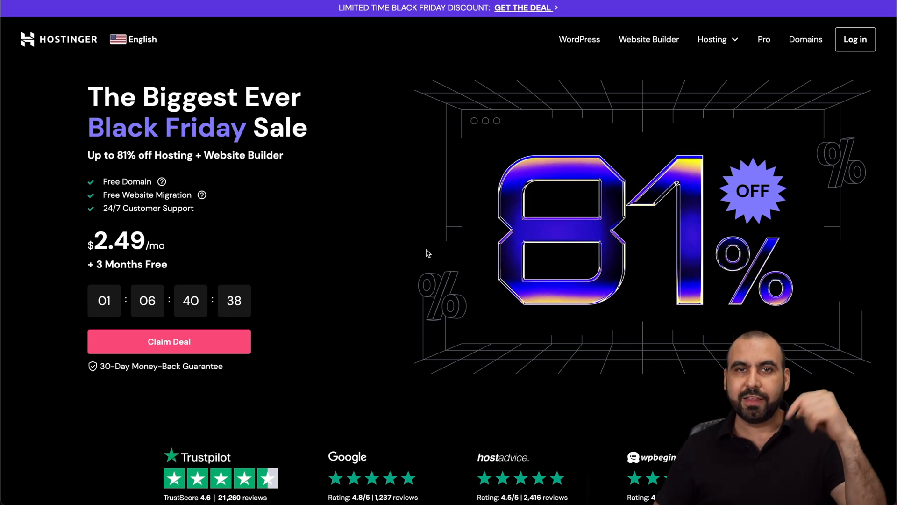
mouse_move(717, 40)
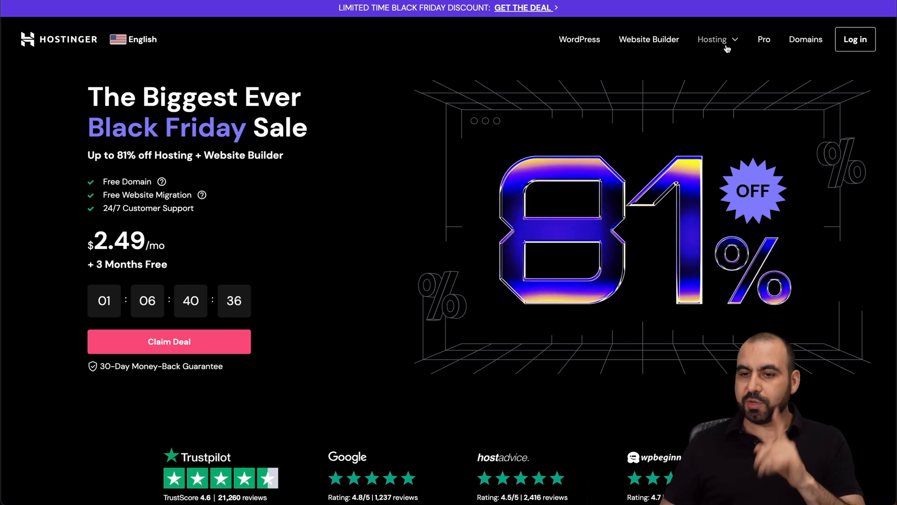
mouse_move(706, 78)
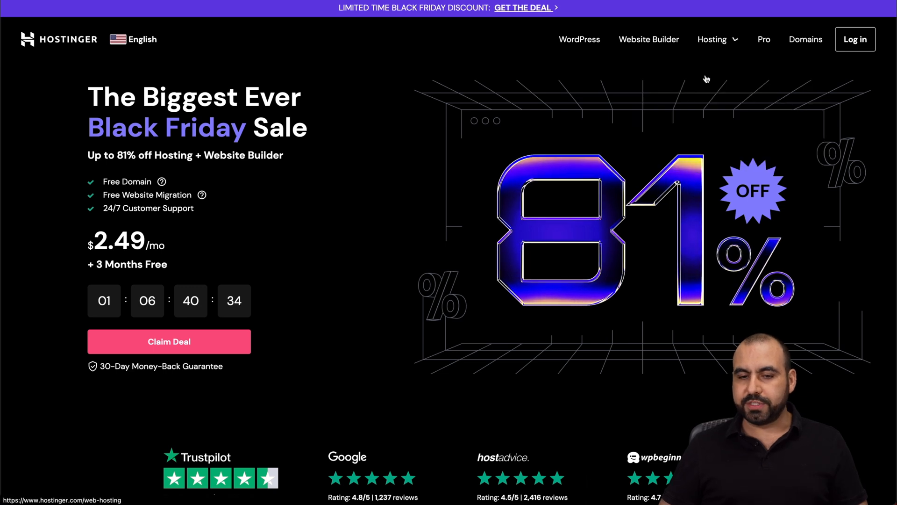
scroll("down", 3)
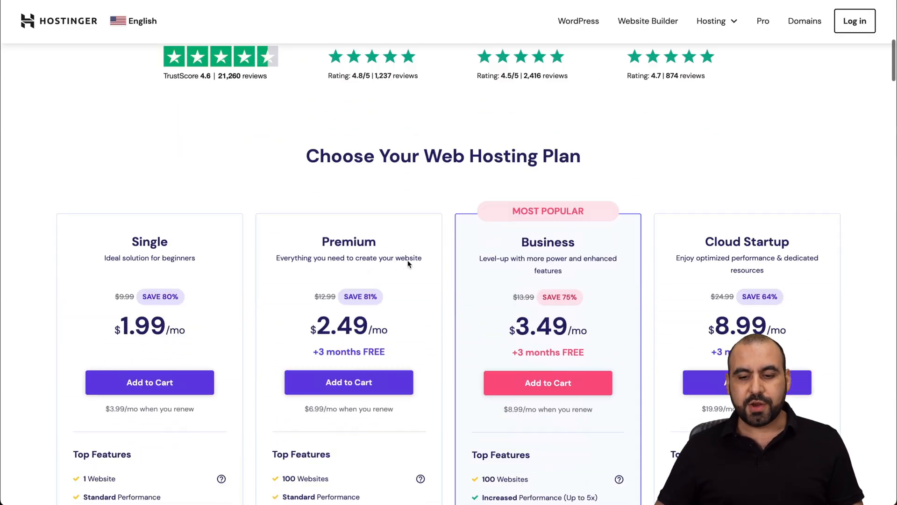
scroll("down", 3)
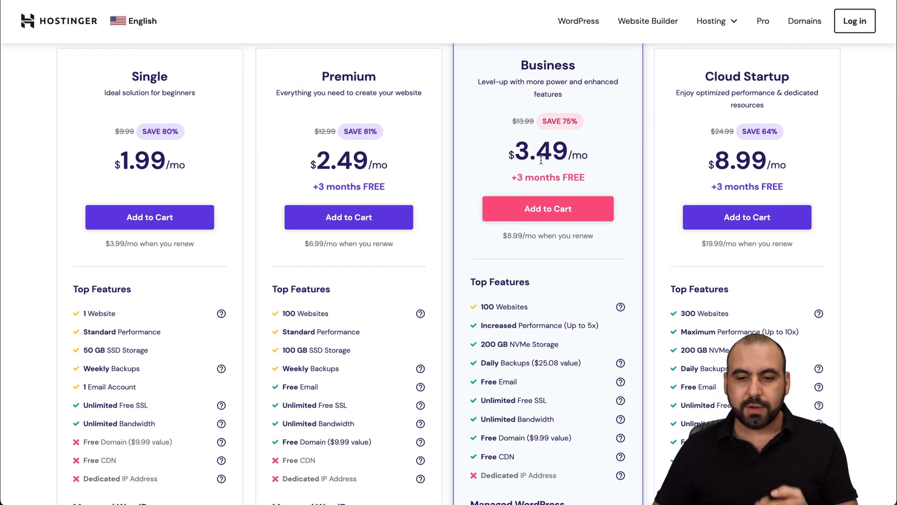
left_click(547, 209)
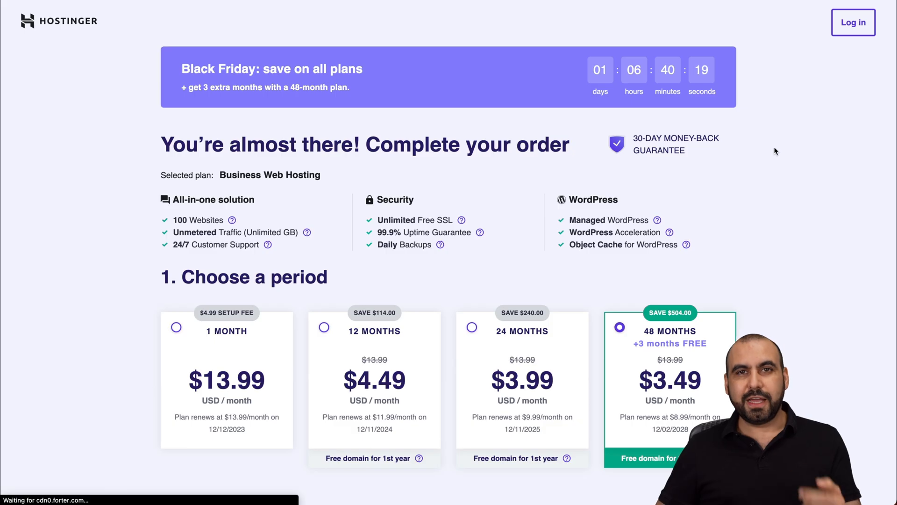
scroll("down", 3)
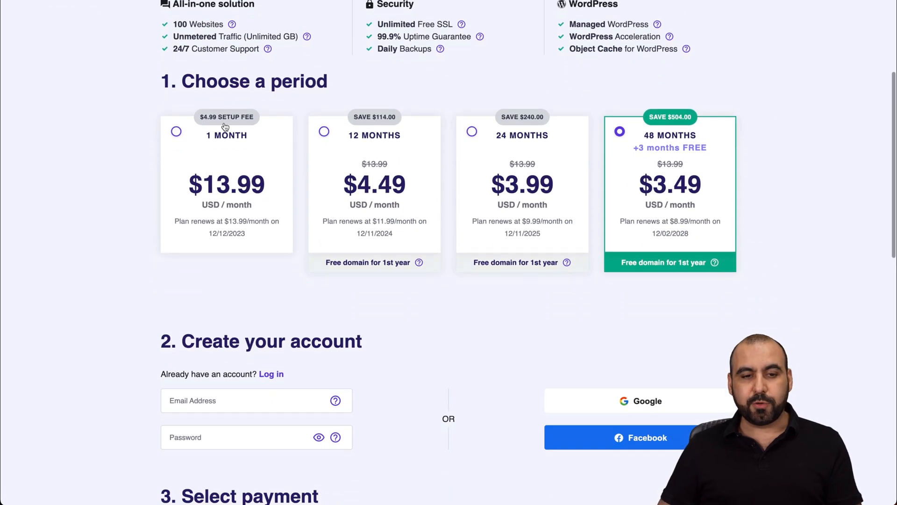
mouse_move(424, 84)
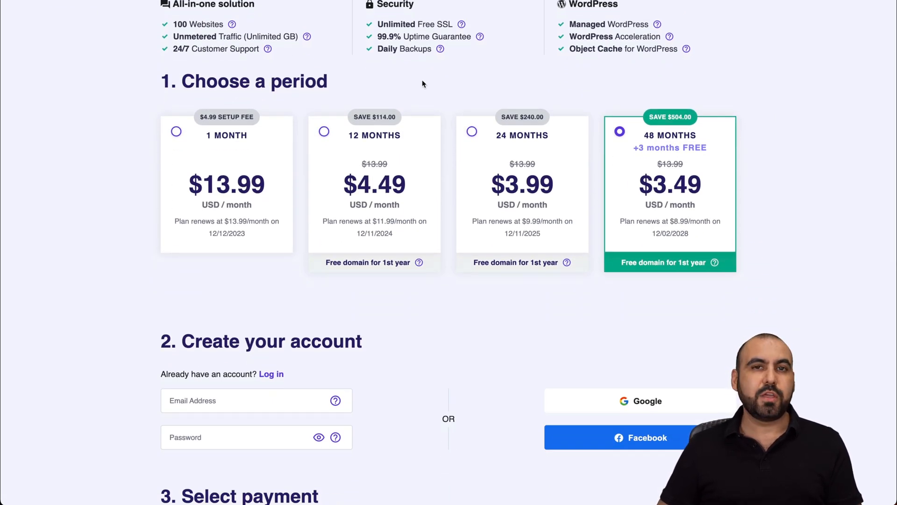
mouse_move(580, 267)
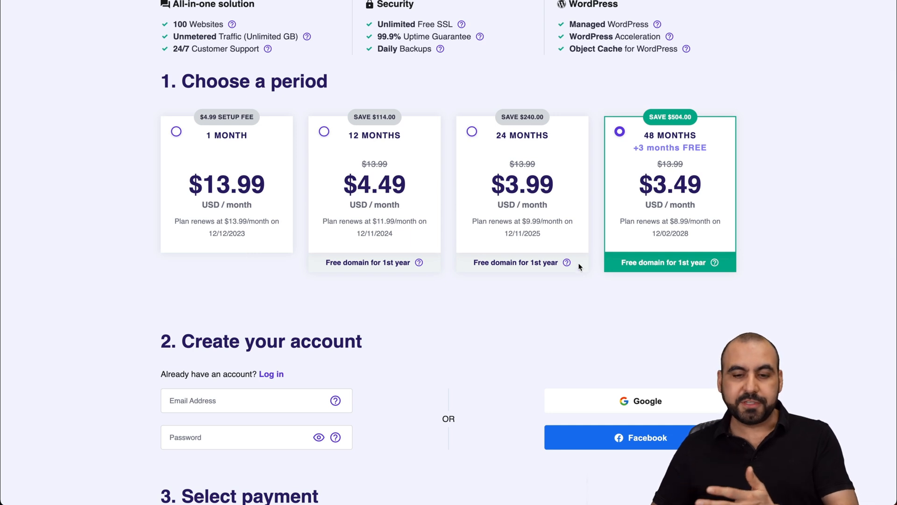
mouse_move(706, 178)
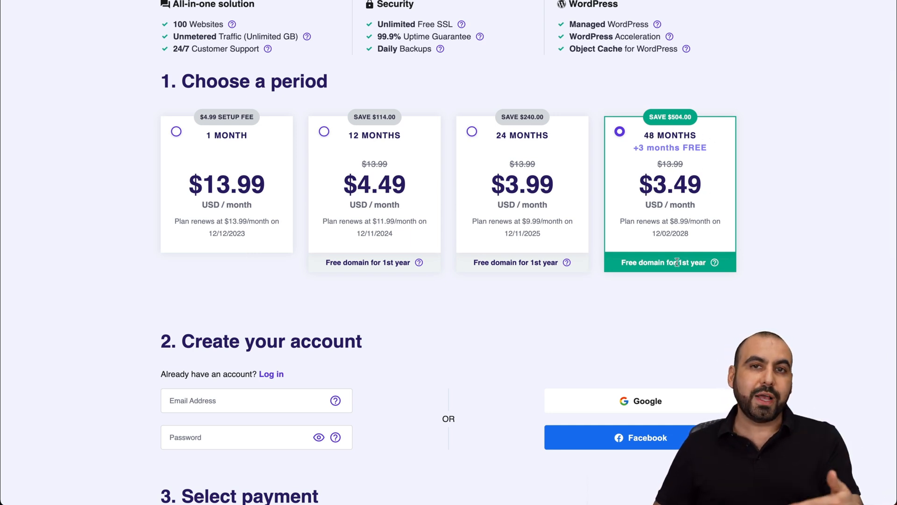
mouse_move(672, 304)
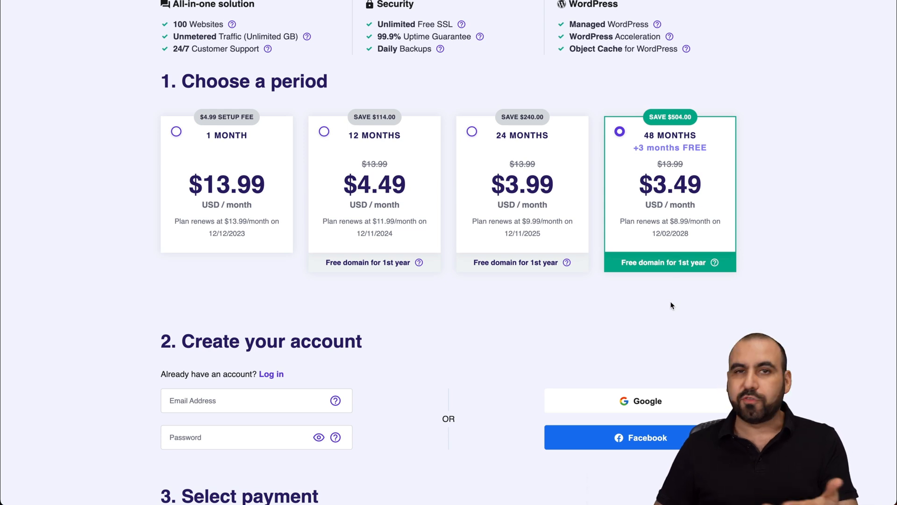
Step: Apply the SAASMASTER coupon code at checkout
scroll("down", 3)
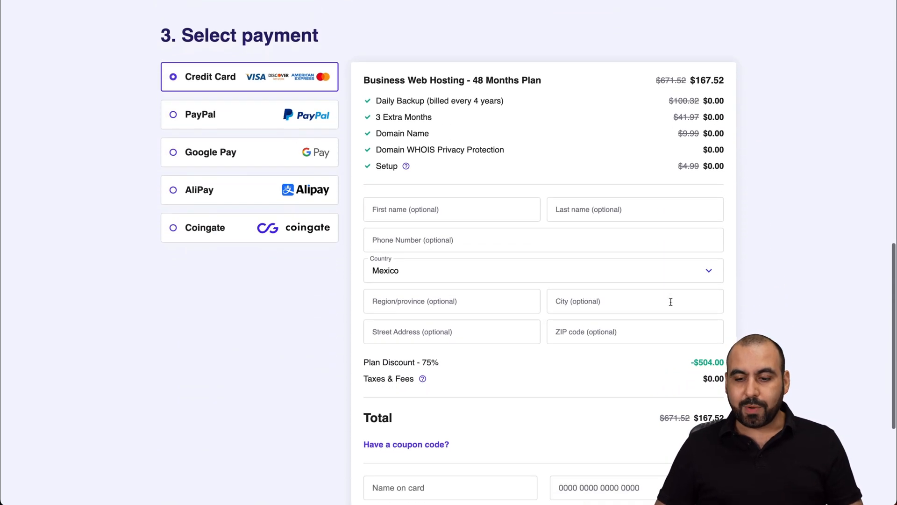
scroll("down", 3)
type("SAASMAST")
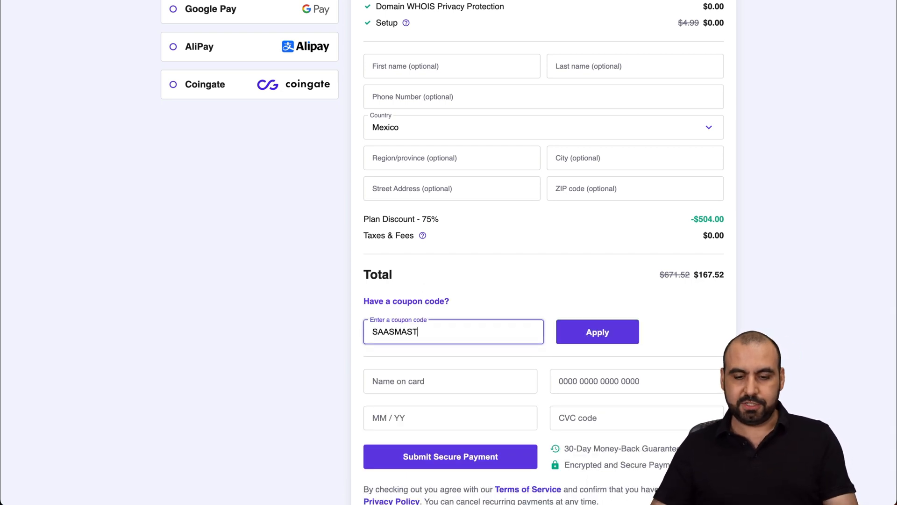
left_click(597, 331)
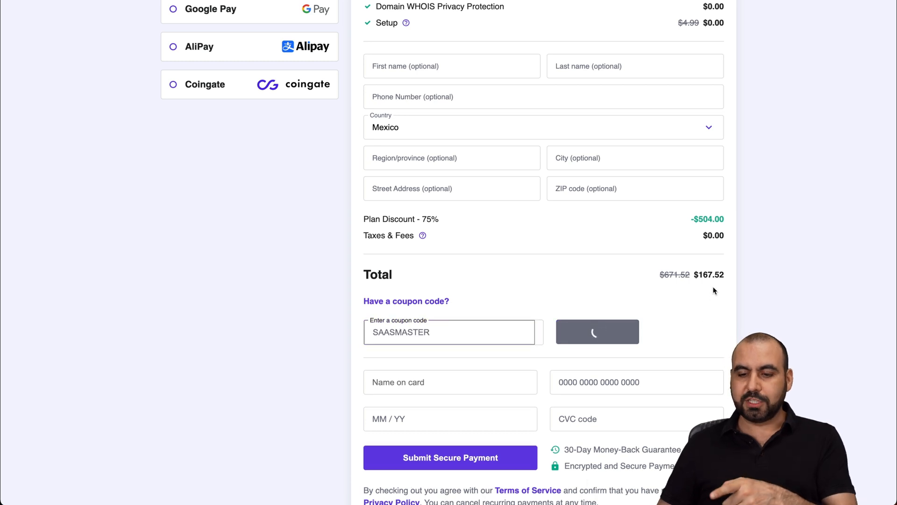
left_click(598, 332)
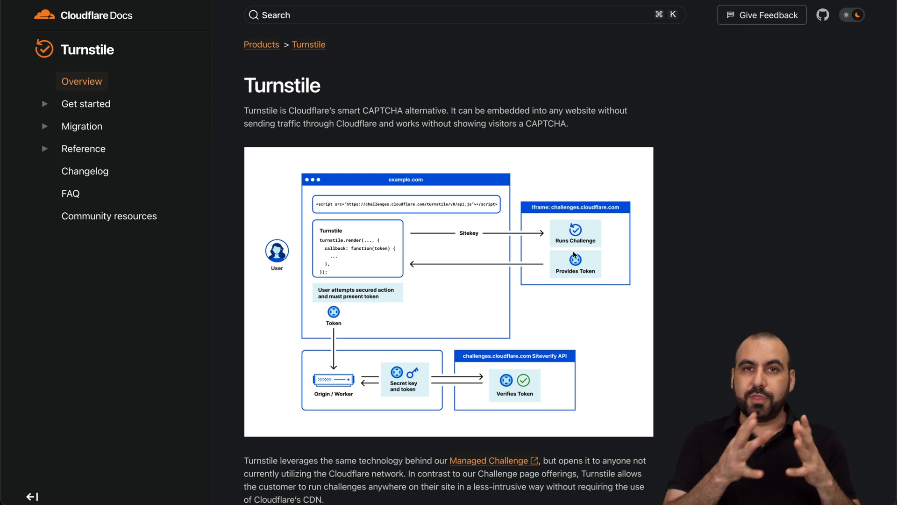
scroll("down", 3)
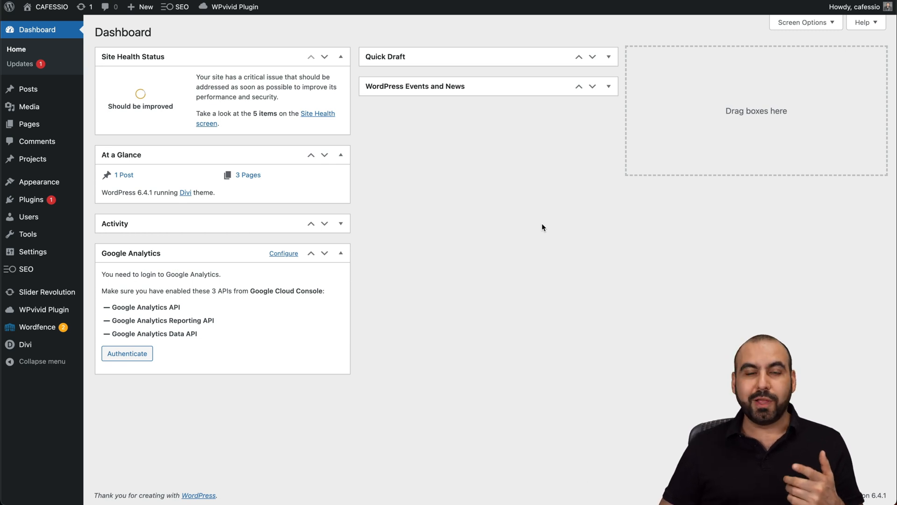
mouse_move(78, 206)
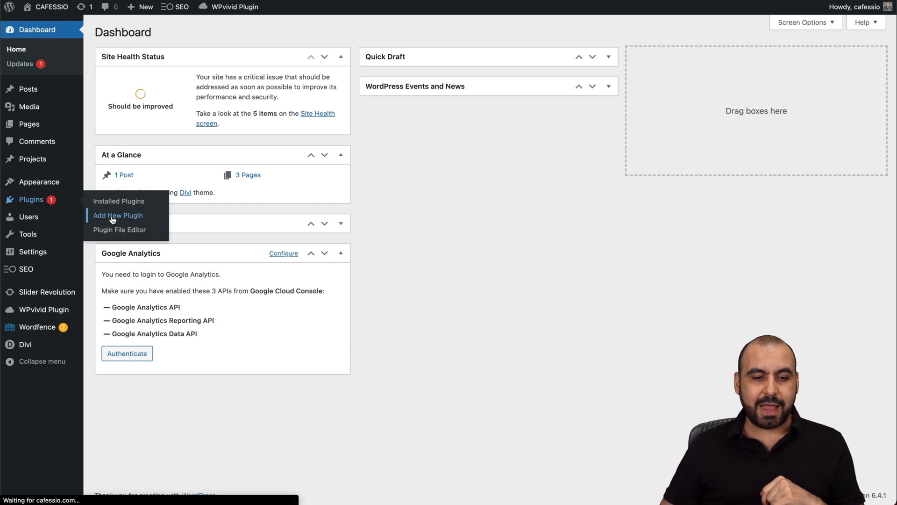
Step: Search plugins for 'turnstile', then install and activate Simple Cloudflare Turnstile
left_click(118, 215)
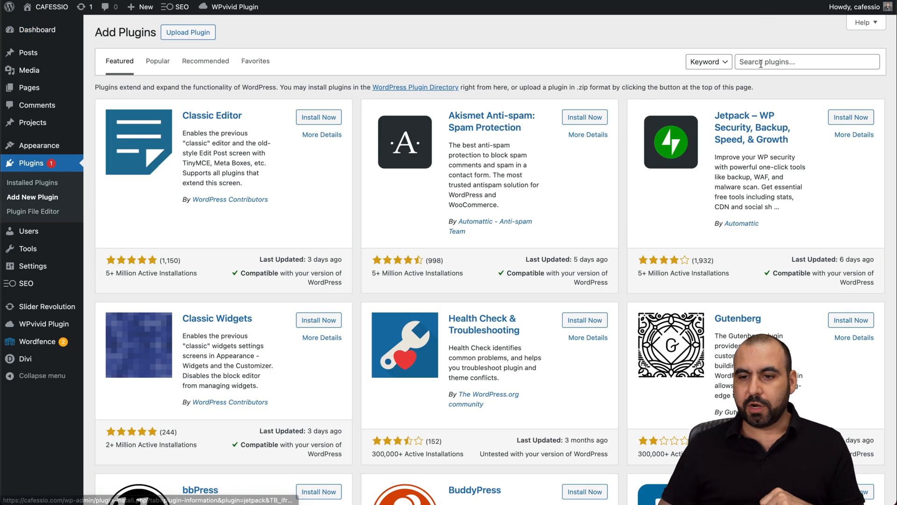
type("turnstile")
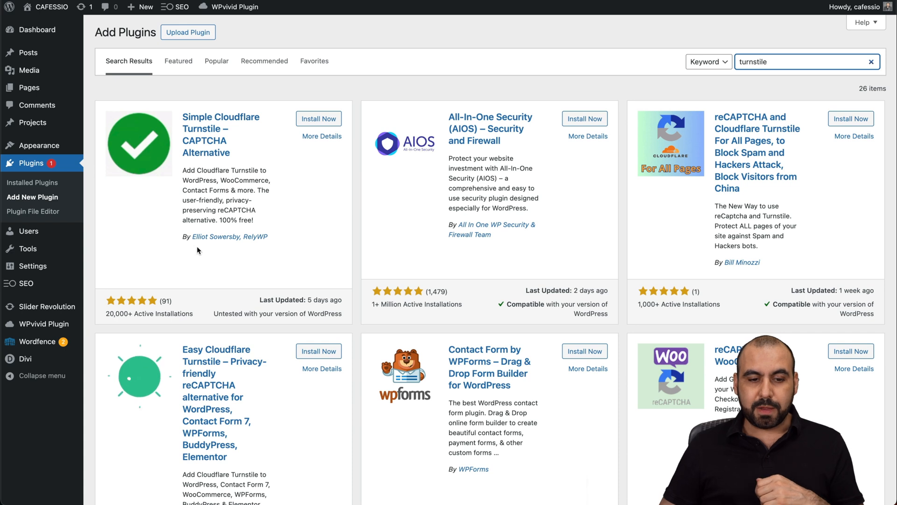
left_click(317, 119)
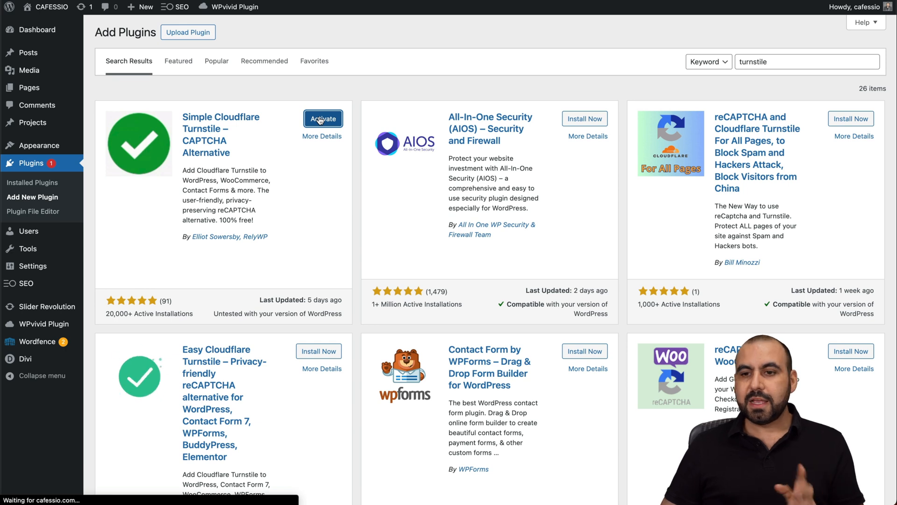
left_click(322, 119)
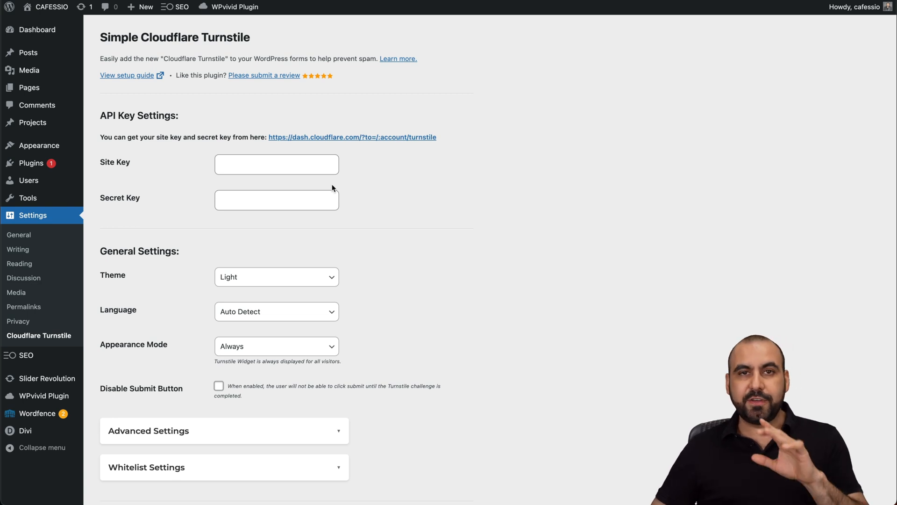
mouse_move(18, 321)
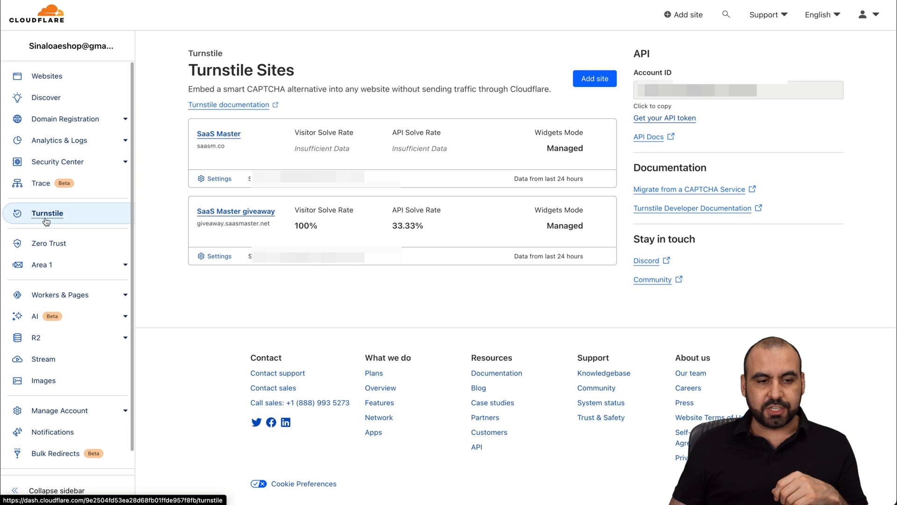
mouse_move(41, 223)
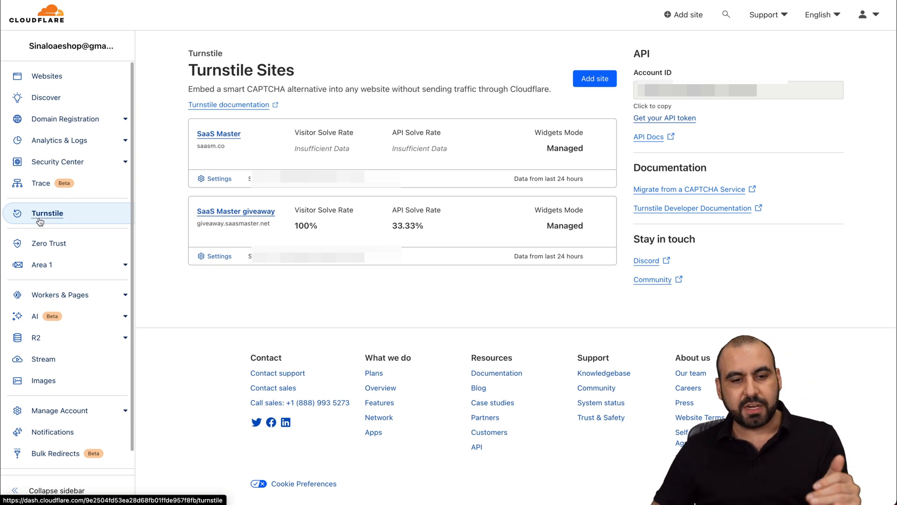
Step: Add a Turnstile site named CAFESSIO for cafessio.com in Managed mode
left_click(594, 79)
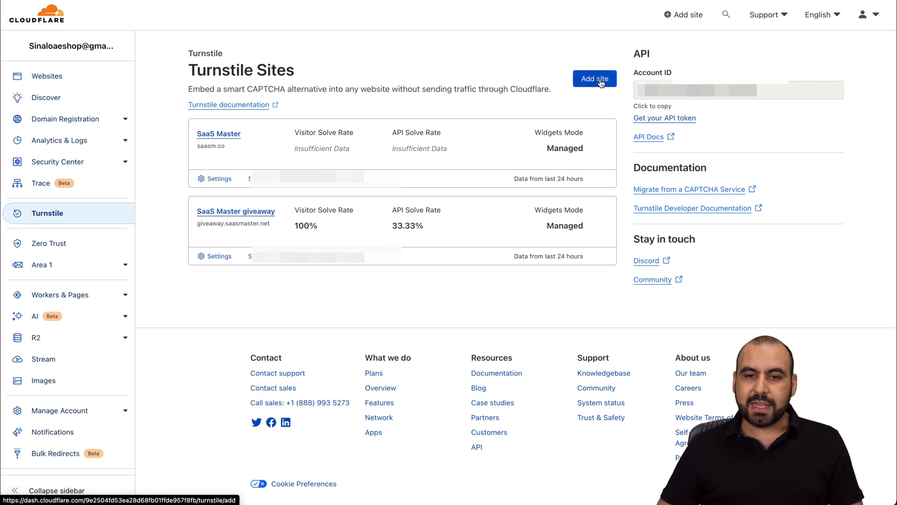
left_click(594, 78)
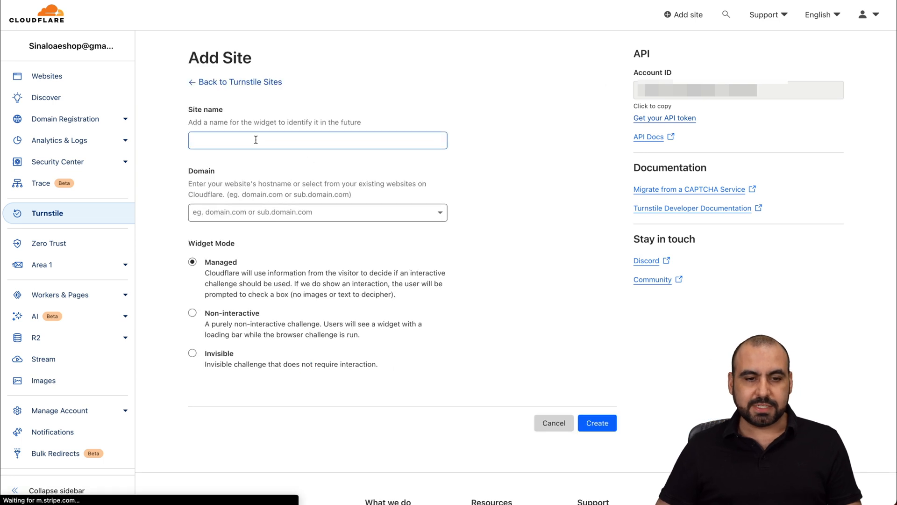
type("CAFESSIO")
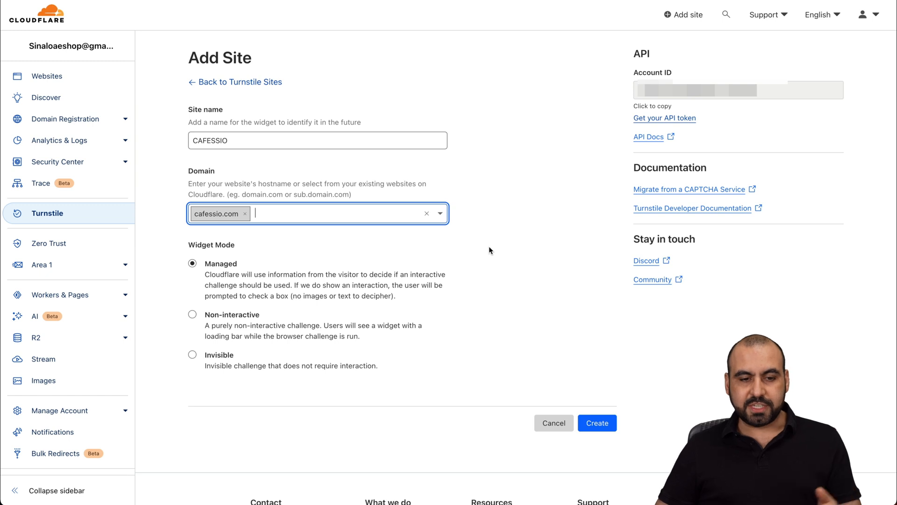
mouse_move(471, 251)
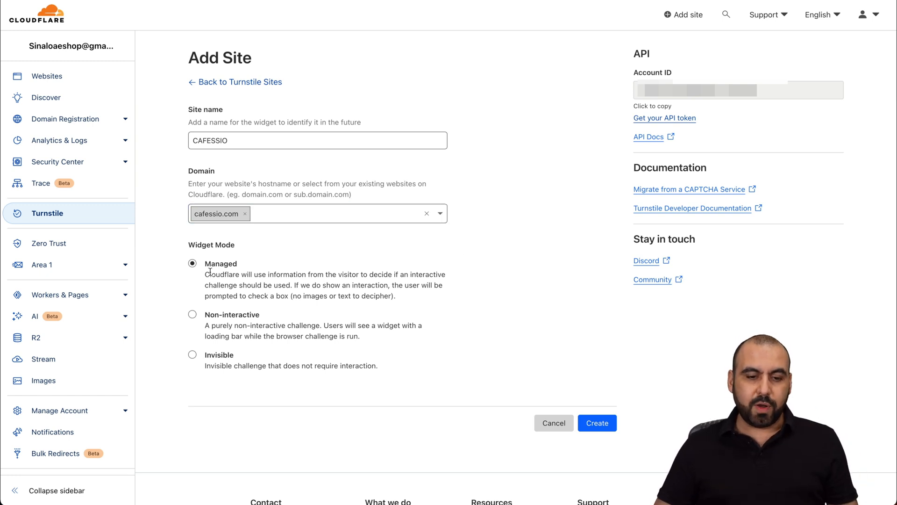
left_click(598, 423)
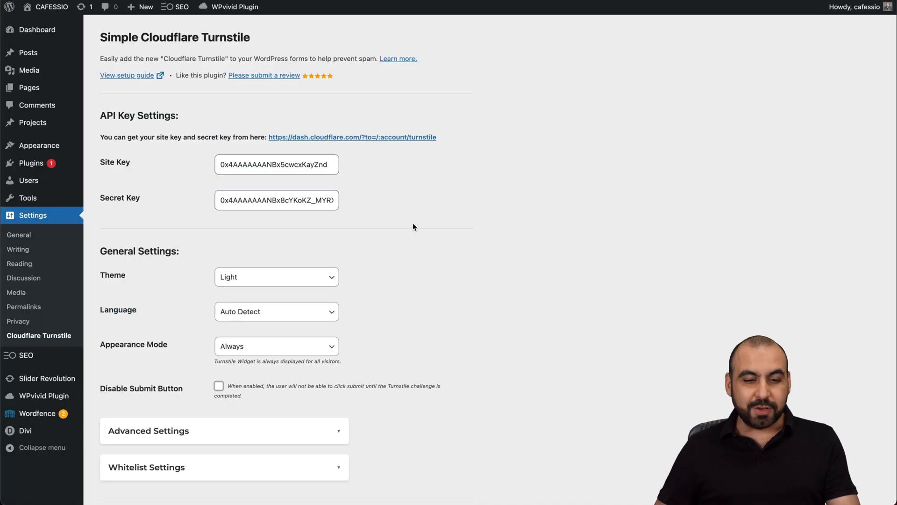
Step: Leave Language at Auto Detect and Appearance Mode at Always, then expand Advanced Settings
scroll("down", 3)
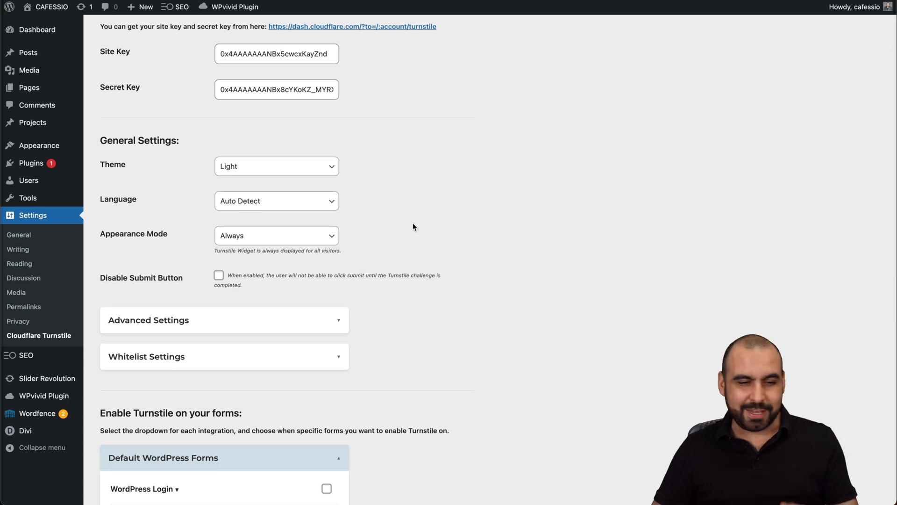
scroll("down", 3)
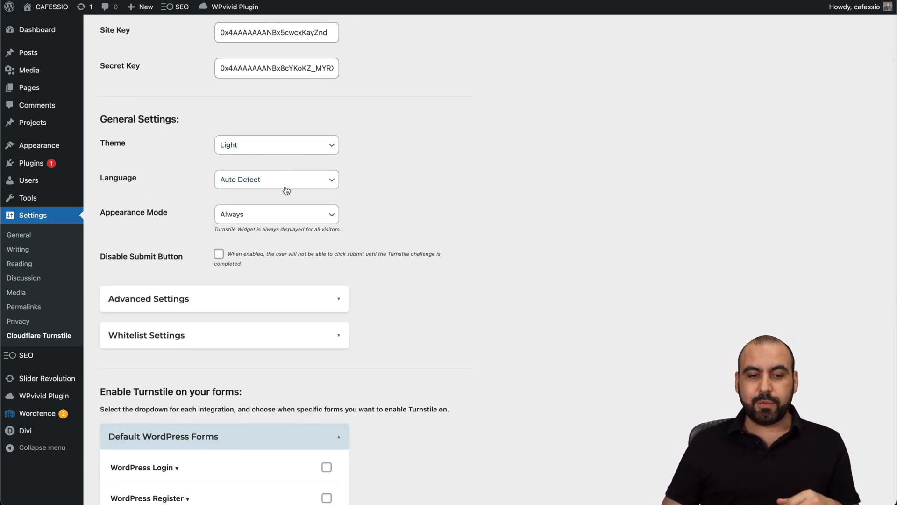
left_click(276, 179)
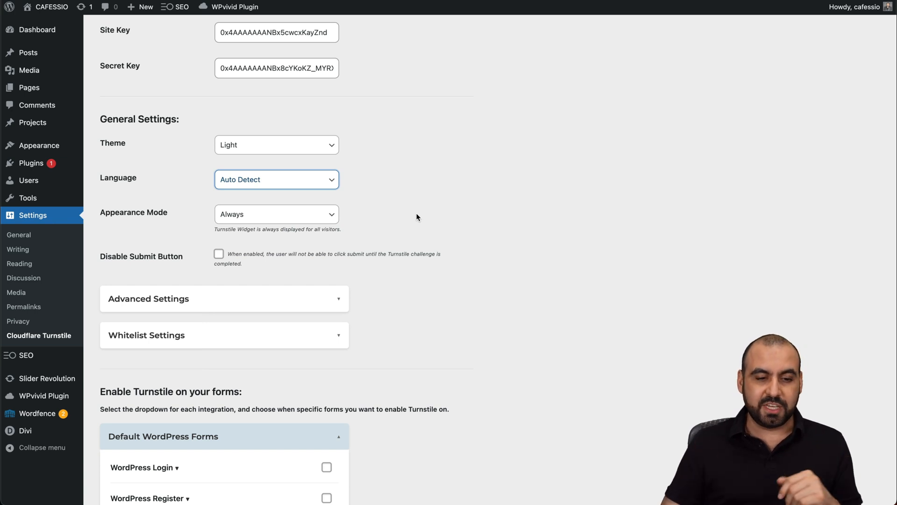
left_click(277, 214)
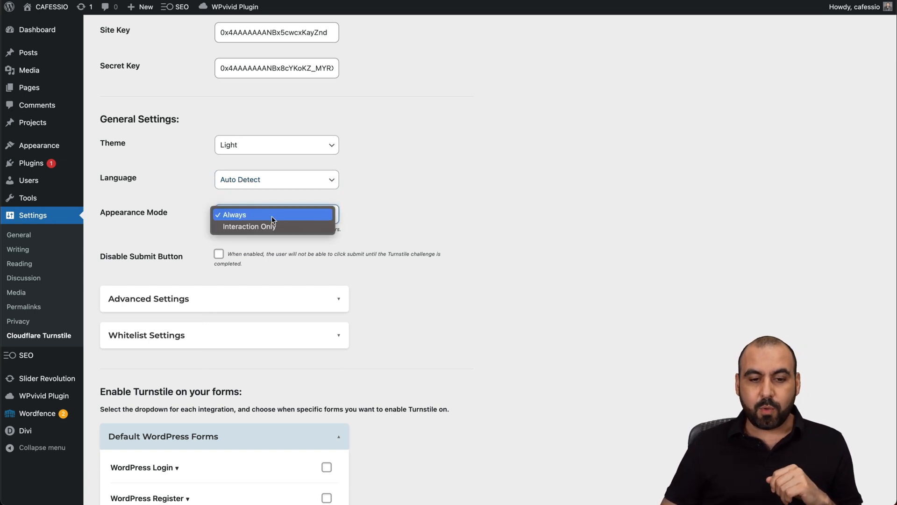
mouse_move(425, 234)
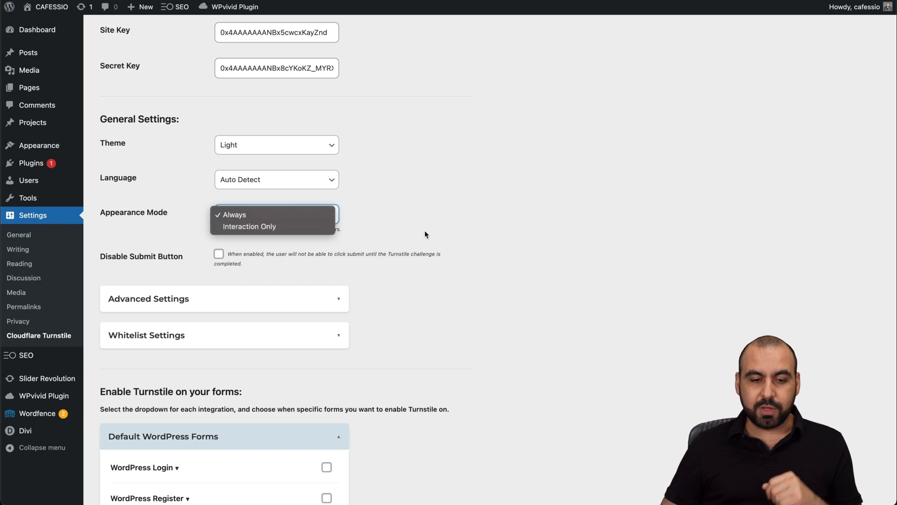
left_click(234, 214)
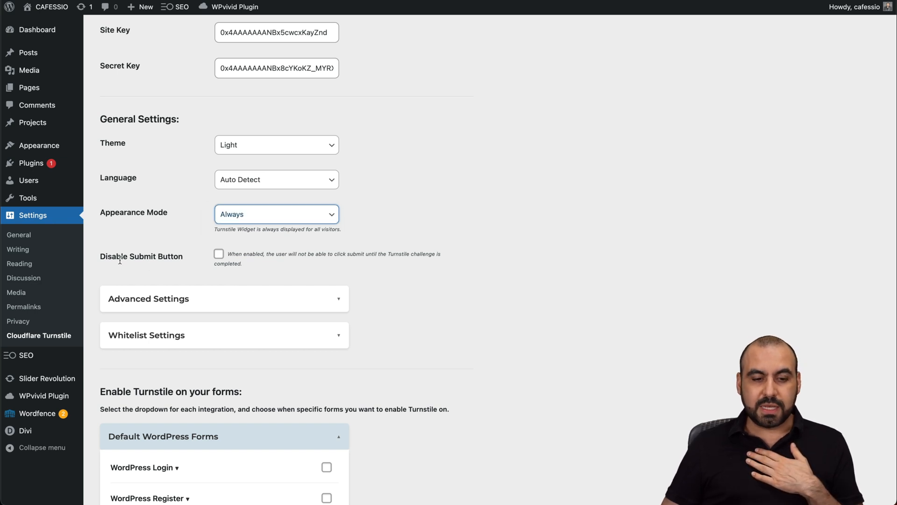
left_click(224, 299)
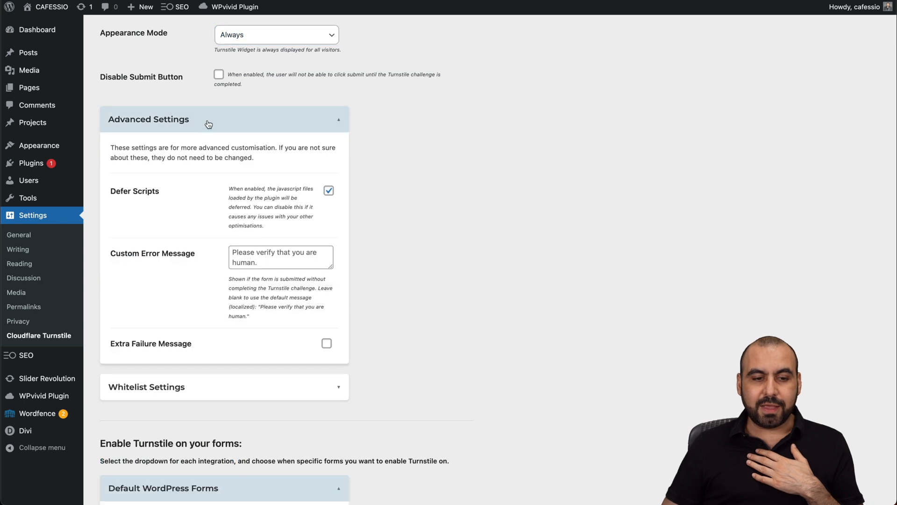
mouse_move(352, 197)
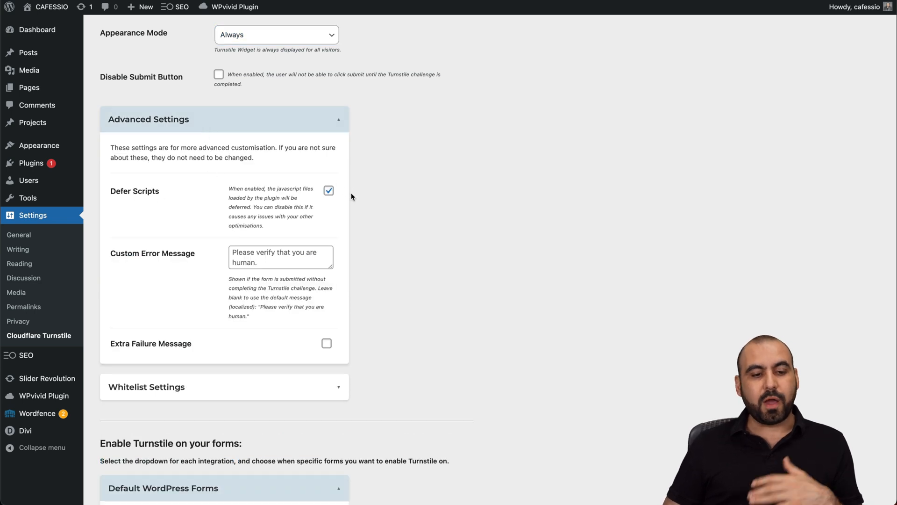
mouse_move(319, 210)
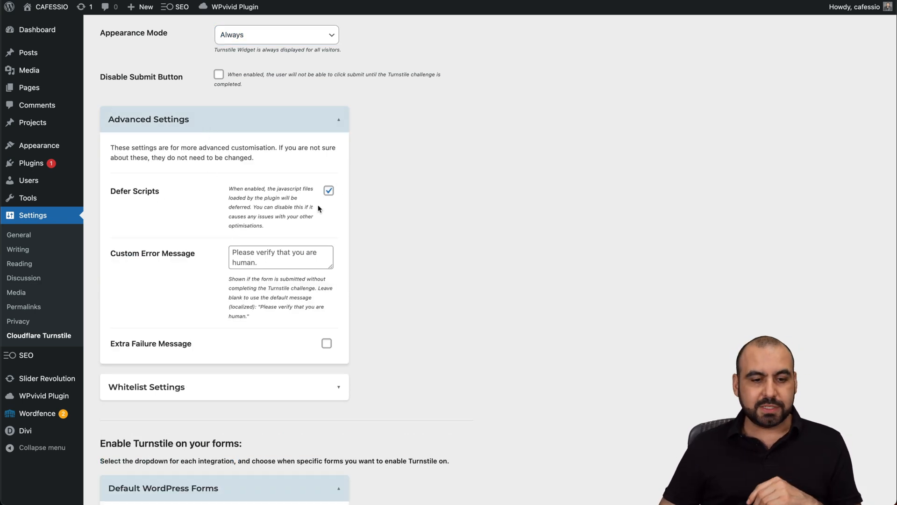
Step: Keep the custom error message and whitelist defaults, leaving the IP Addresses box empty
left_click(280, 257)
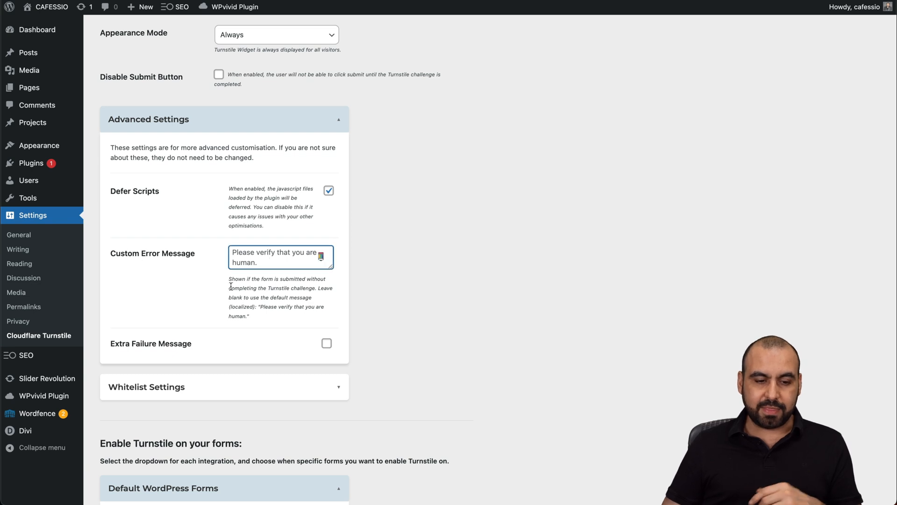
scroll("down", 3)
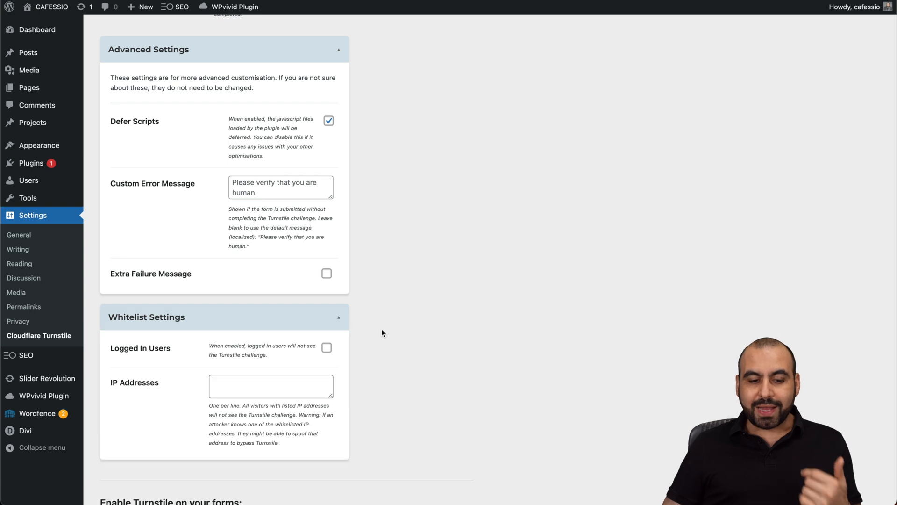
scroll("down", 3)
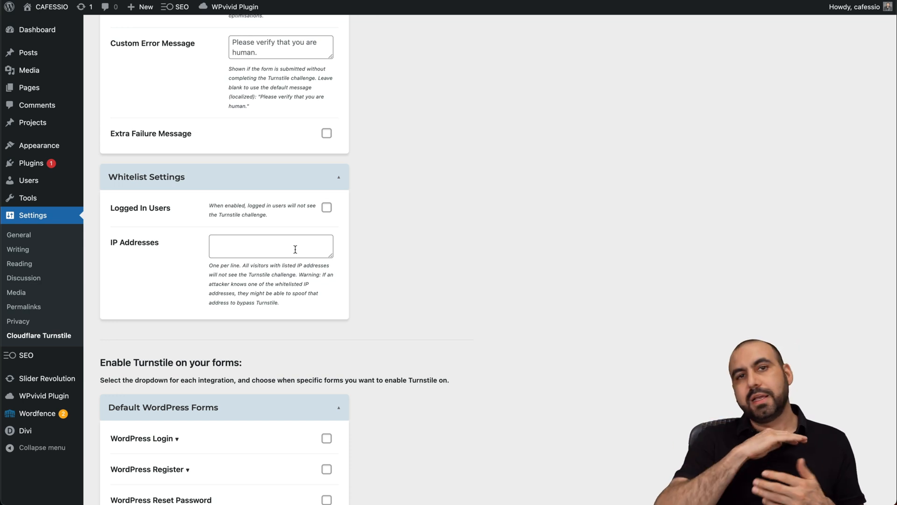
scroll("down", 3)
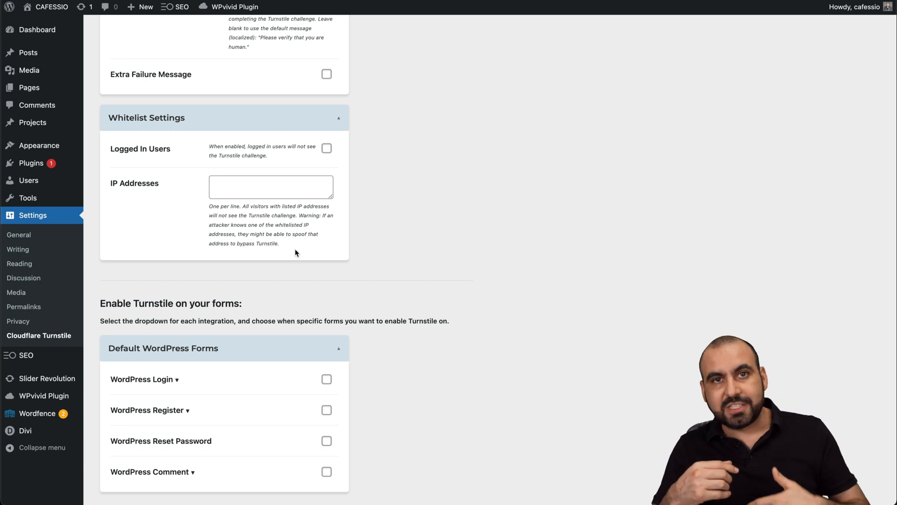
left_click(271, 187)
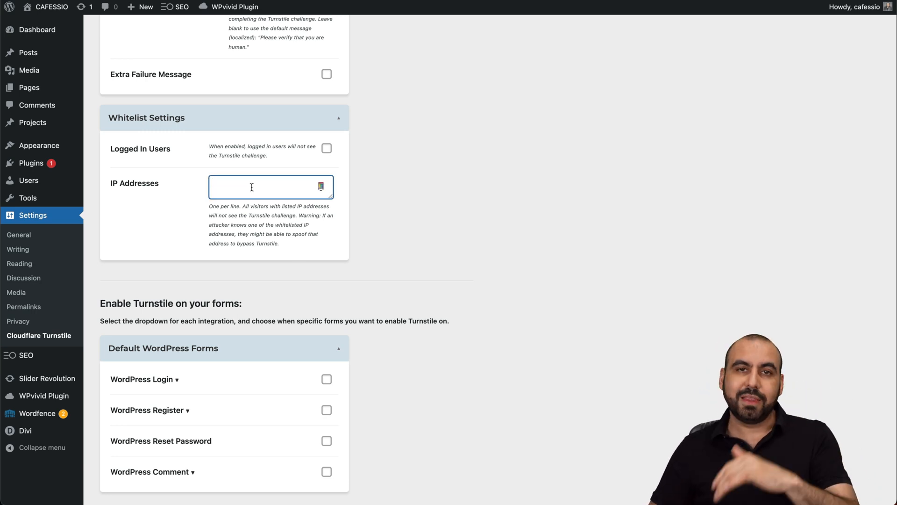
scroll("down", 3)
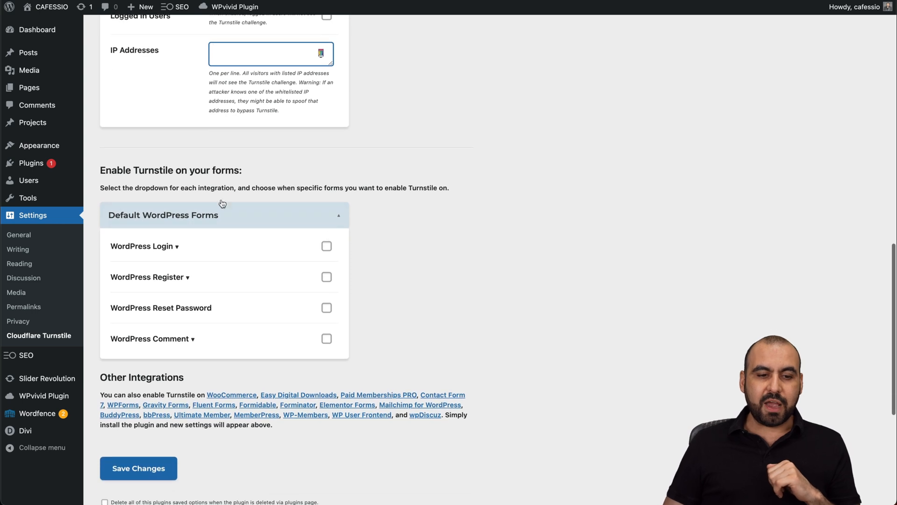
mouse_move(224, 245)
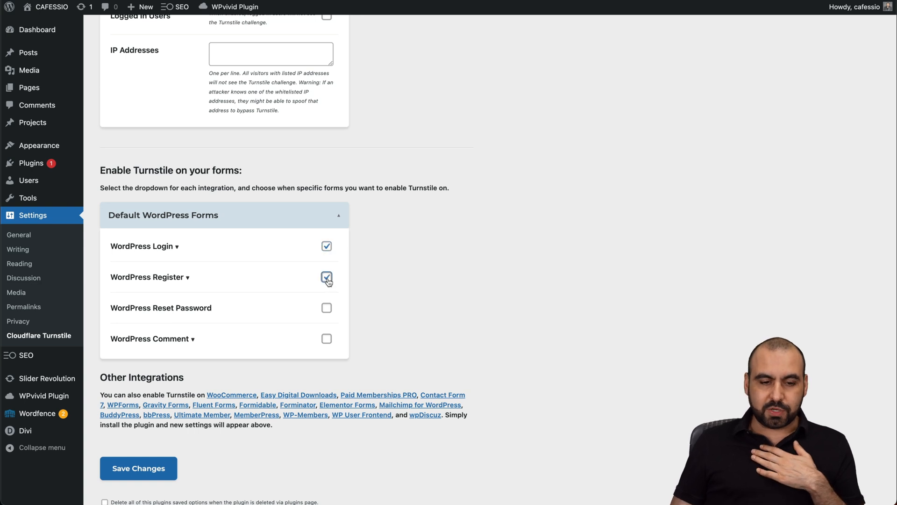
Step: Tick the Reset Password and Comment form checkboxes under Default WordPress Forms
left_click(327, 307)
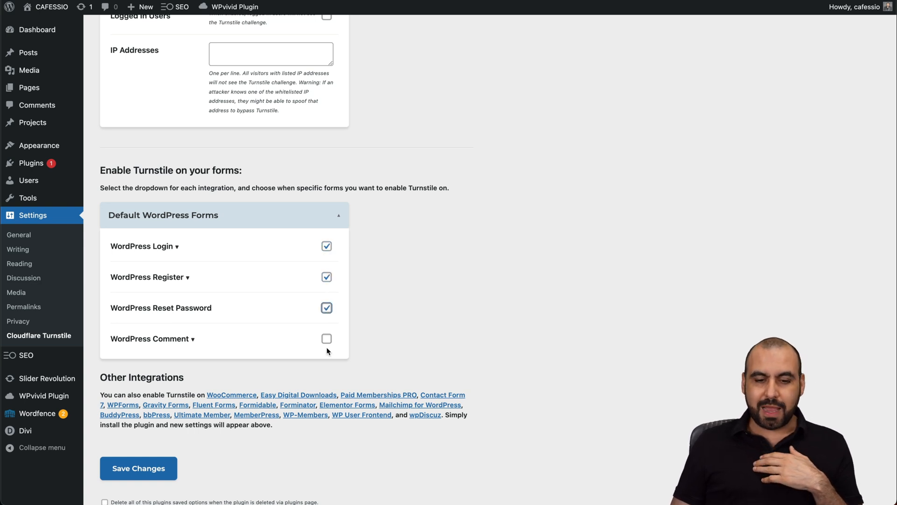
left_click(327, 338)
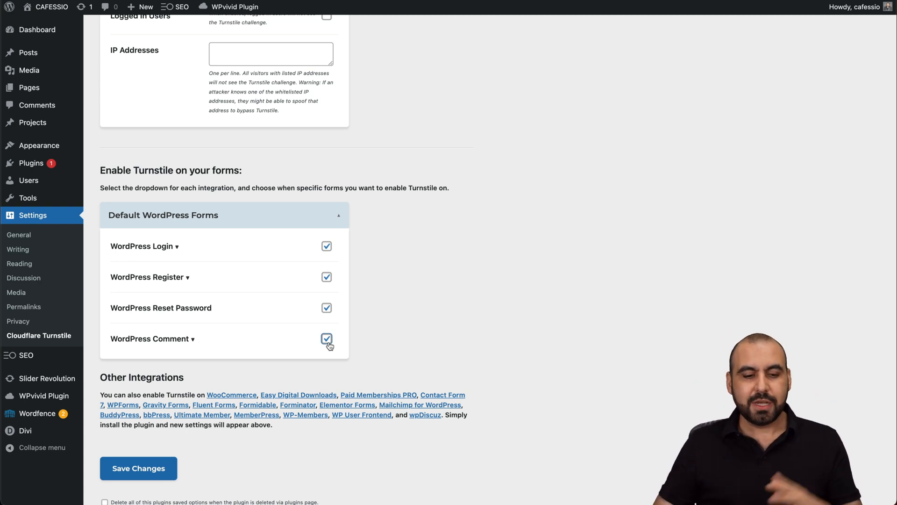
scroll("down", 3)
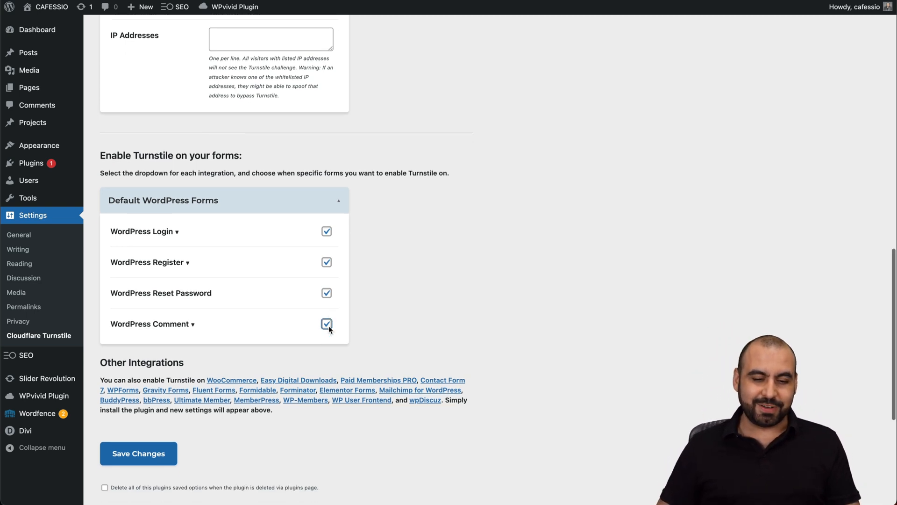
scroll("down", 3)
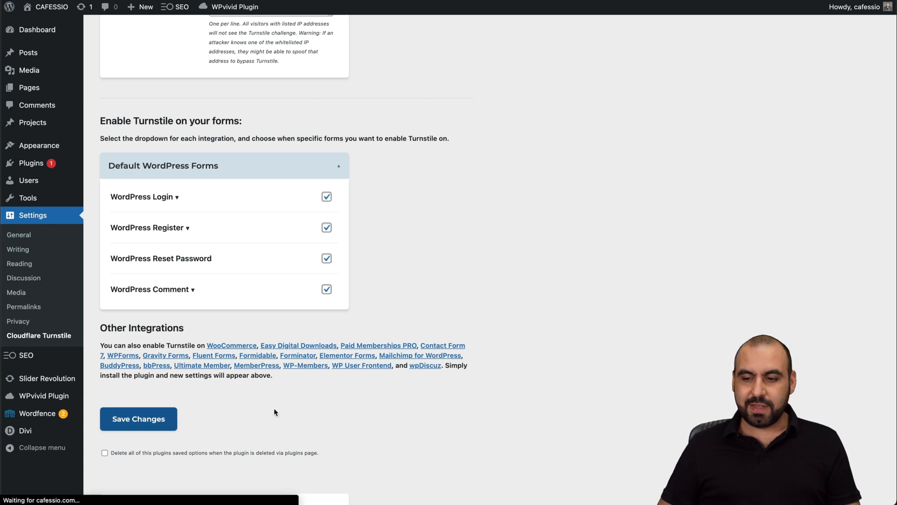
Step: Save the Turnstile settings and run the API TEST RESPONSE check
left_click(139, 419)
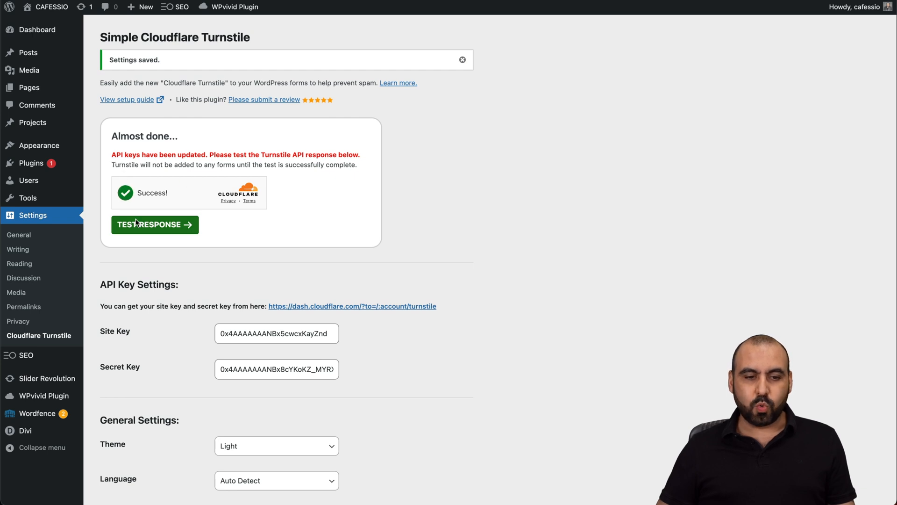
left_click(150, 224)
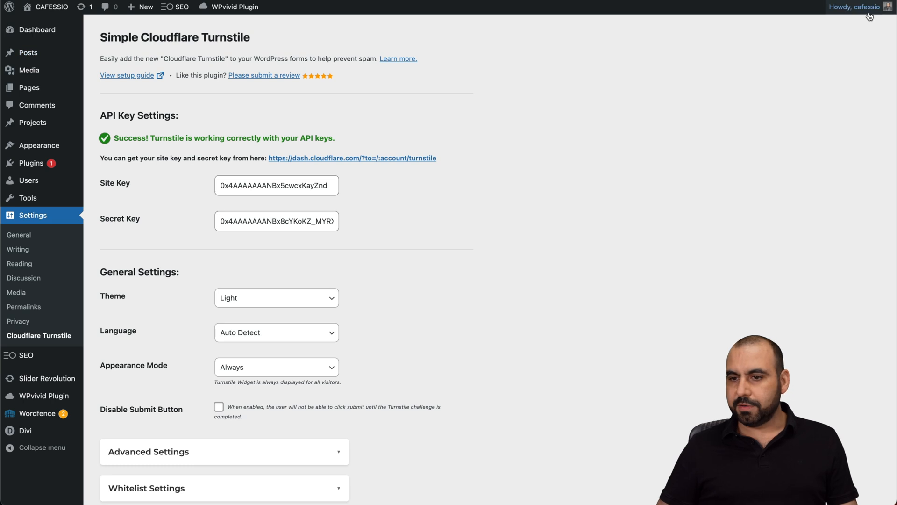
Step: Log out of the WordPress admin via the Howdy account menu
left_click(855, 7)
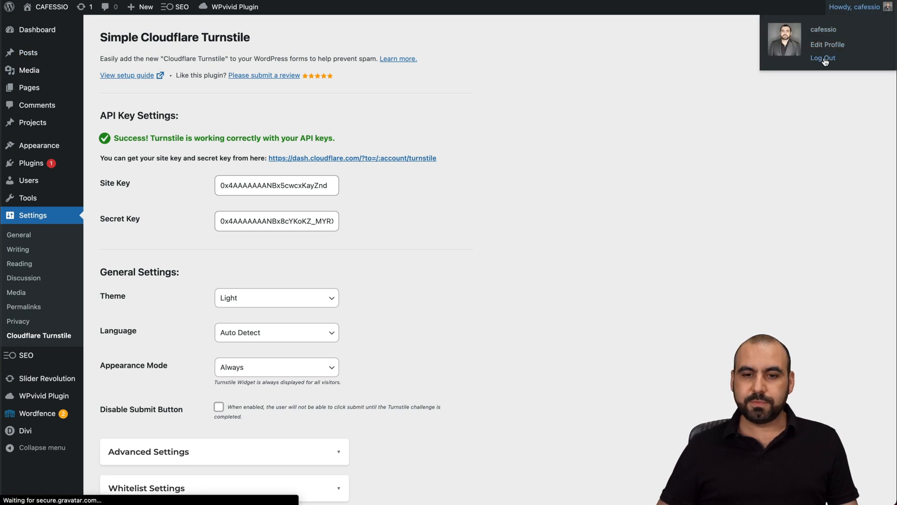
left_click(823, 58)
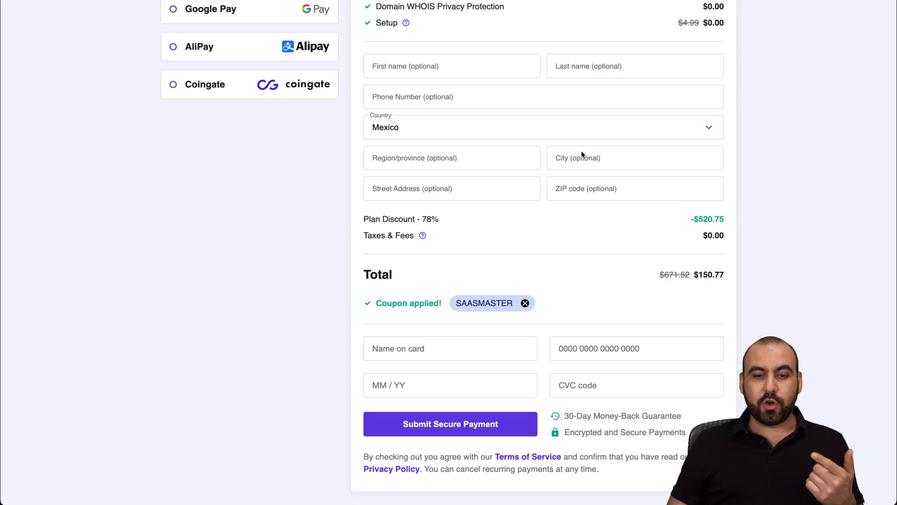
mouse_move(504, 258)
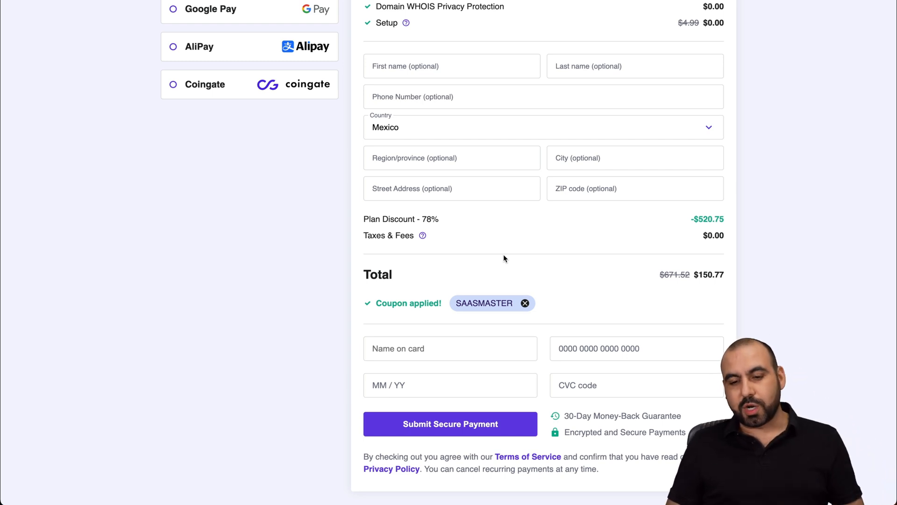
mouse_move(487, 307)
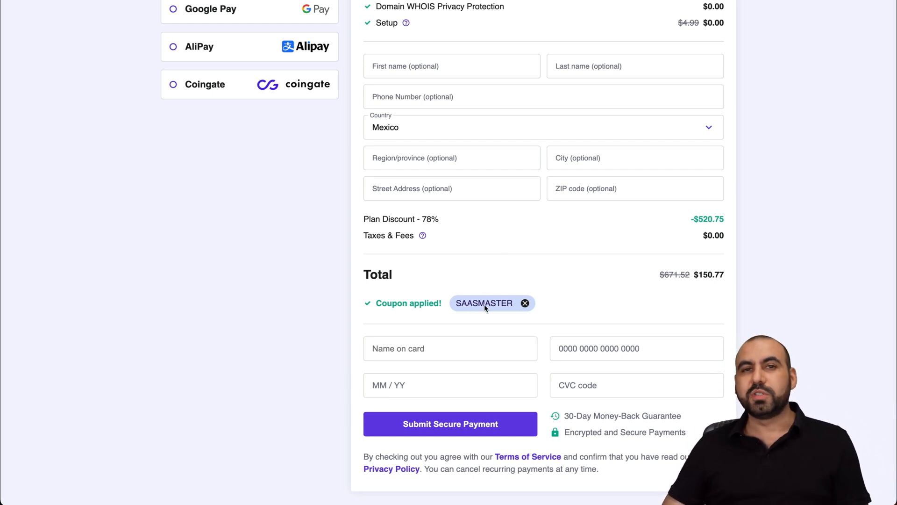